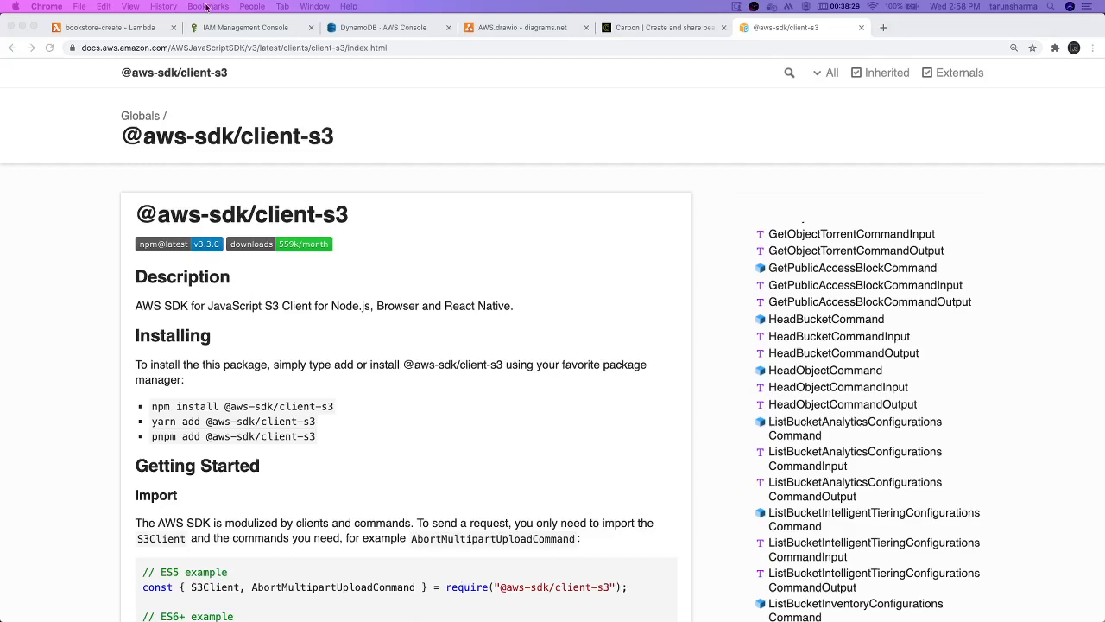
On the bookstore-create tab, remove the hard-coded id and body lines from Item in index.js.
left_click(97, 27)
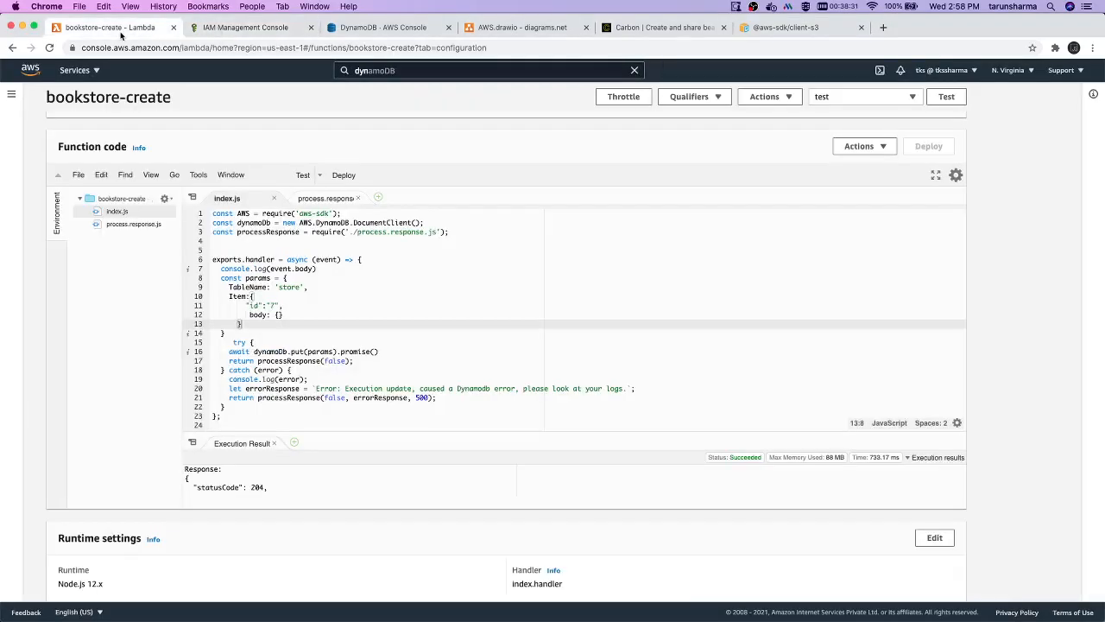
left_click(282, 314)
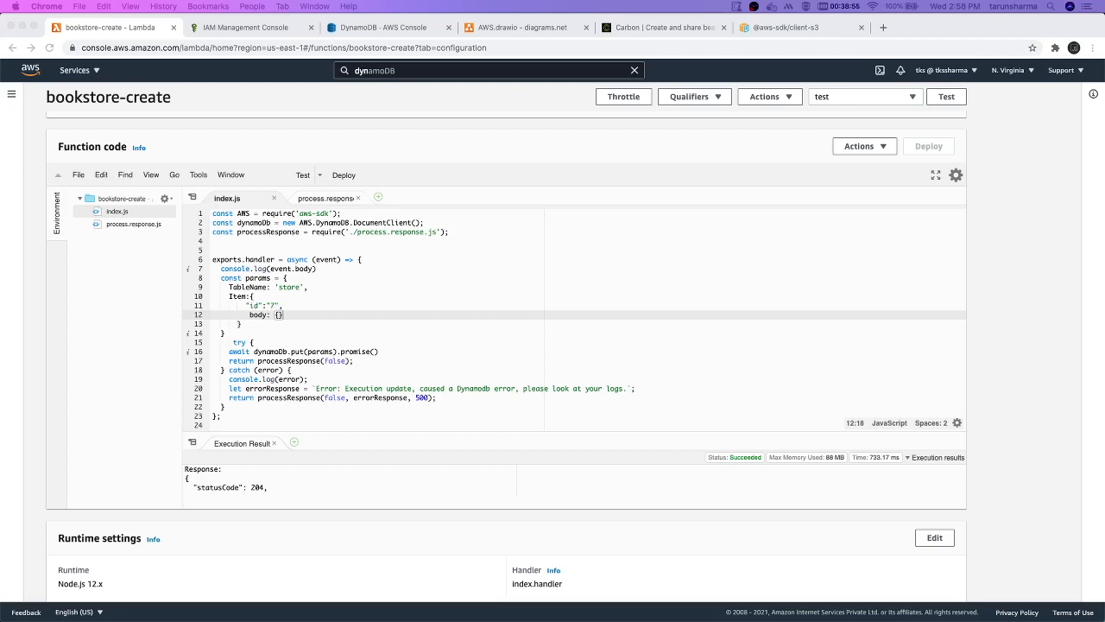
mouse_move(372, 350)
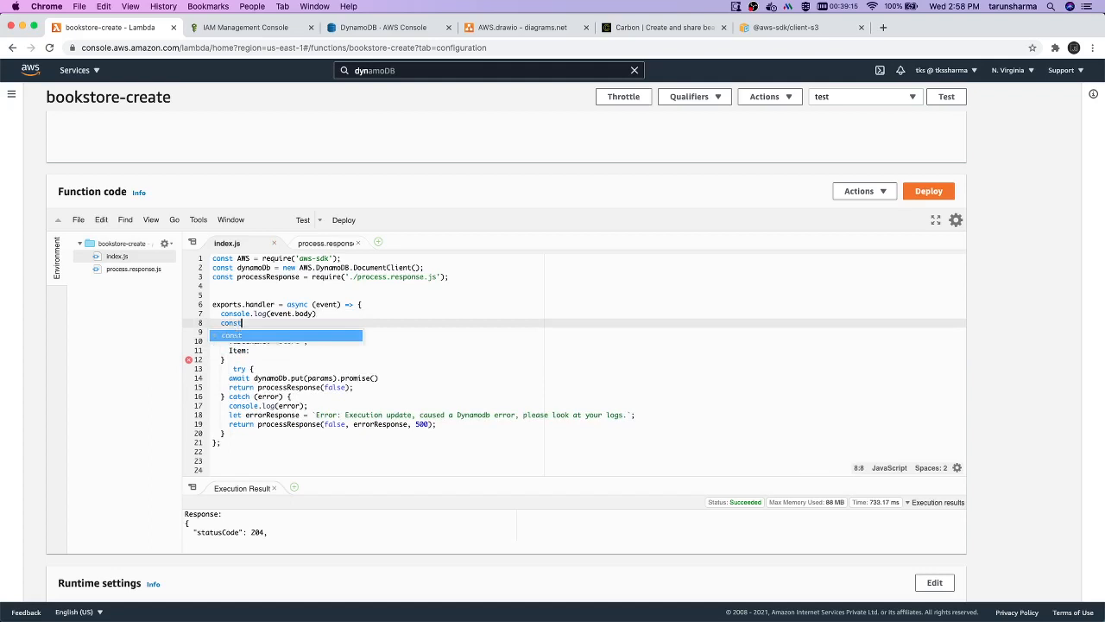
Build the item from event.body || {}, set item.id to "100", use it as Item, deploy and copy.
type("item")
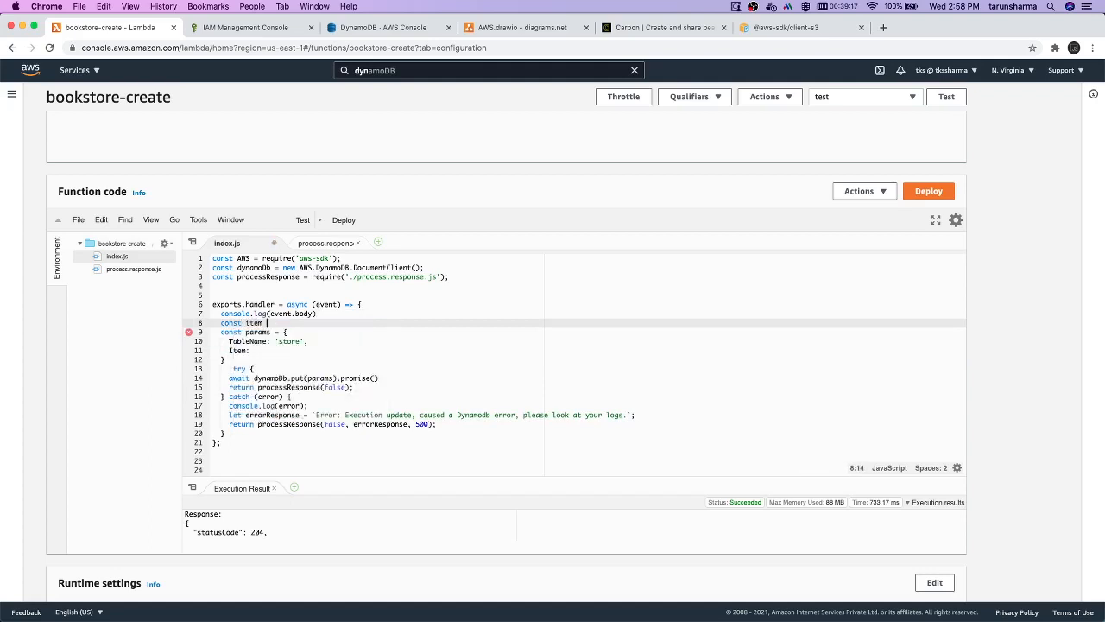
type("= ev")
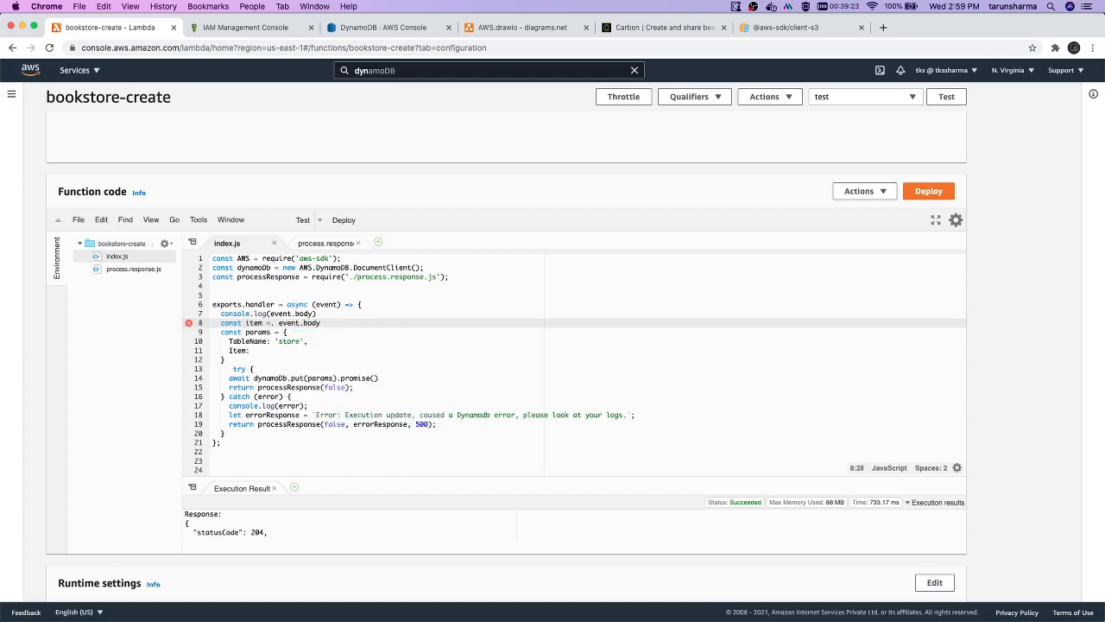
type("|| {};")
type("item.id =")
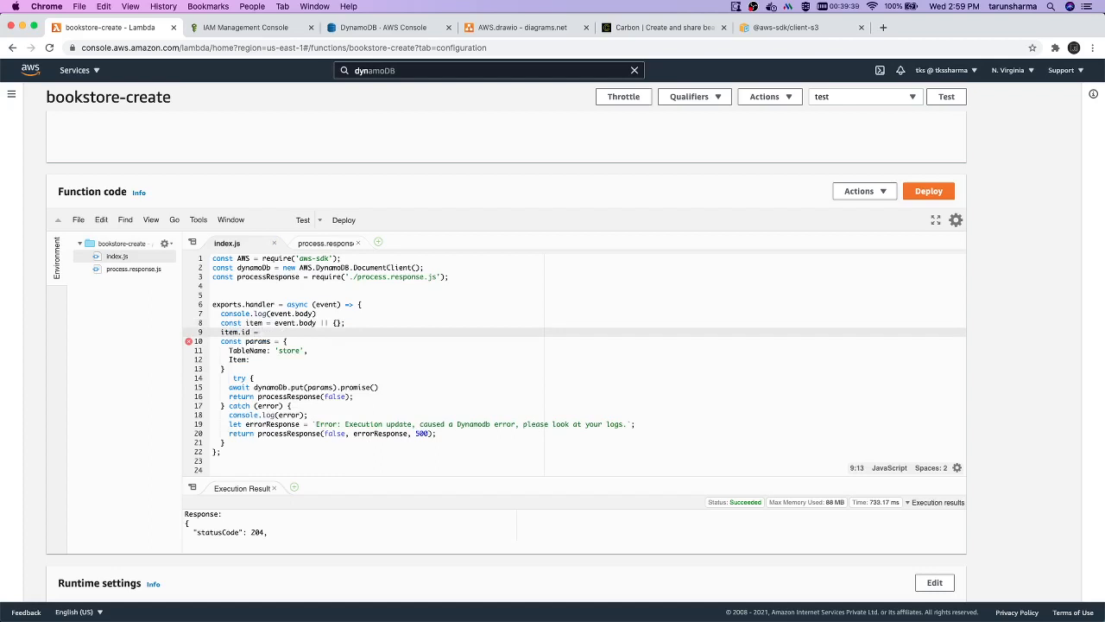
type("\"100\";")
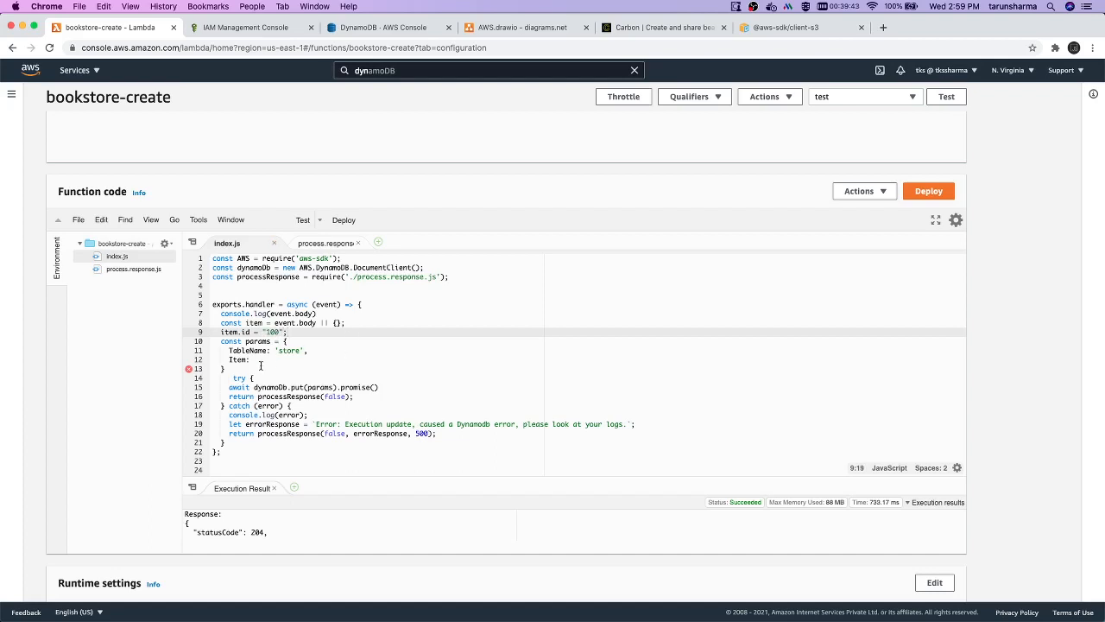
type("item")
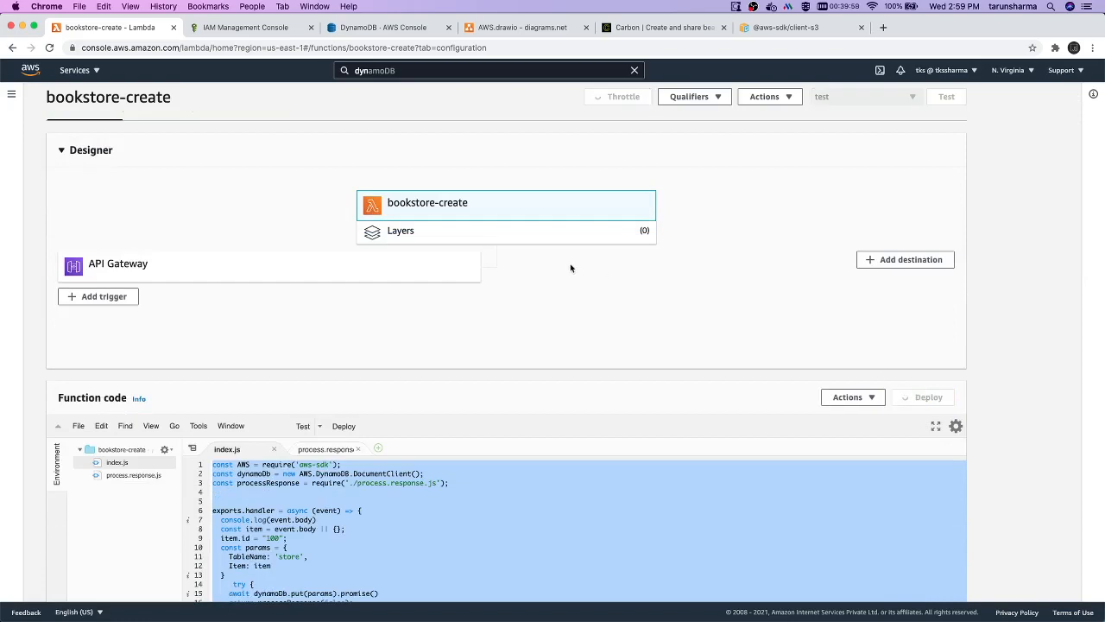
Paste the handler code into bookstore-get's index.js and open the Functions list in a new tab.
left_click(946, 96)
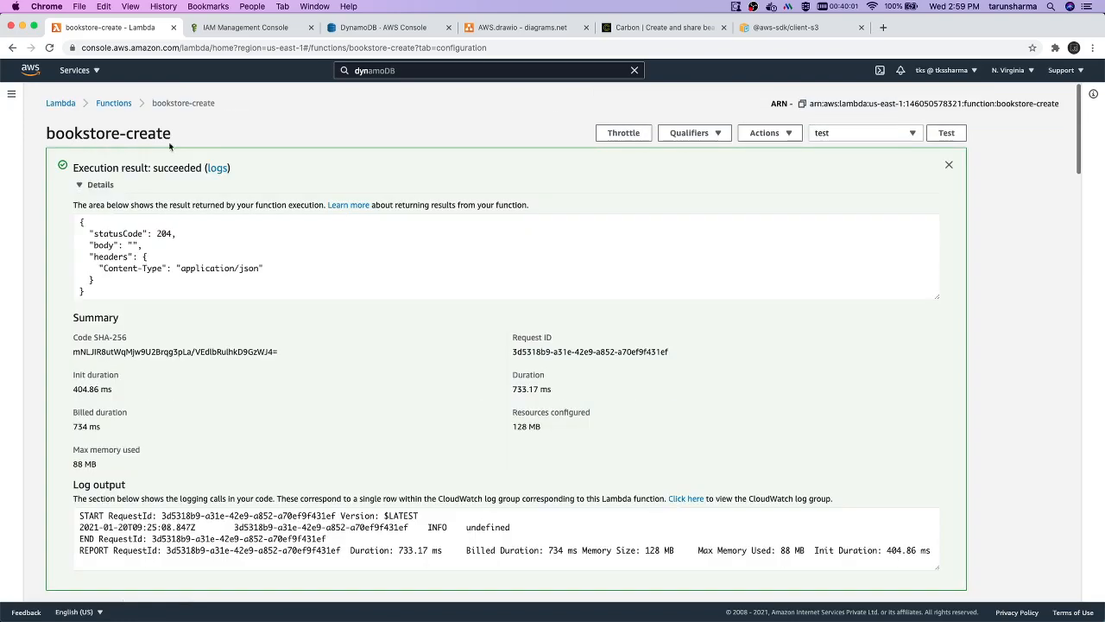
left_click(113, 102)
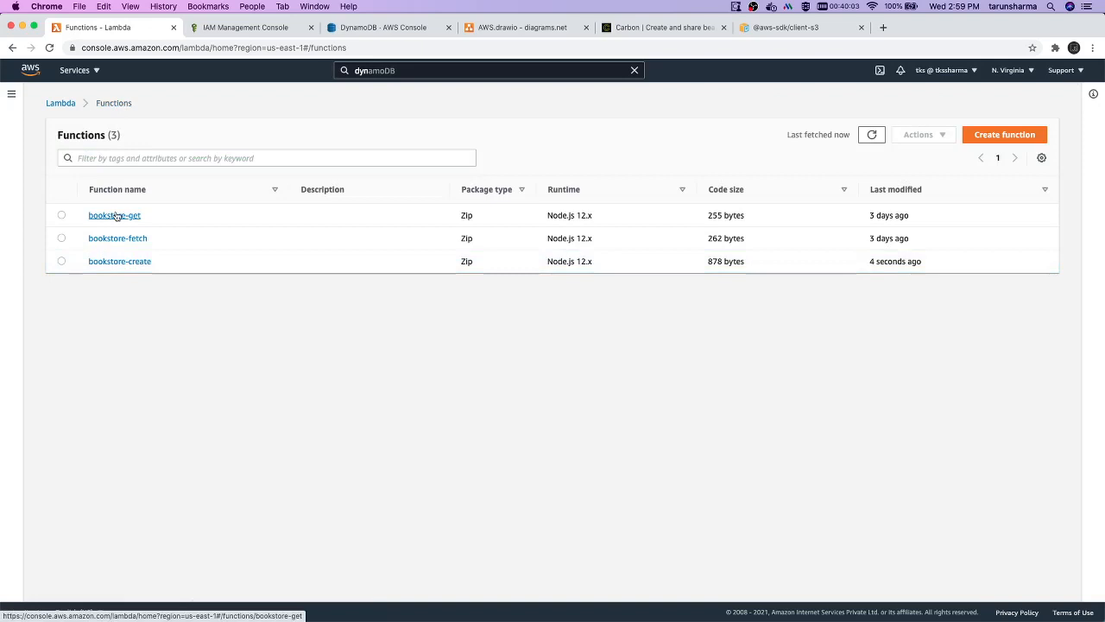
left_click(114, 215)
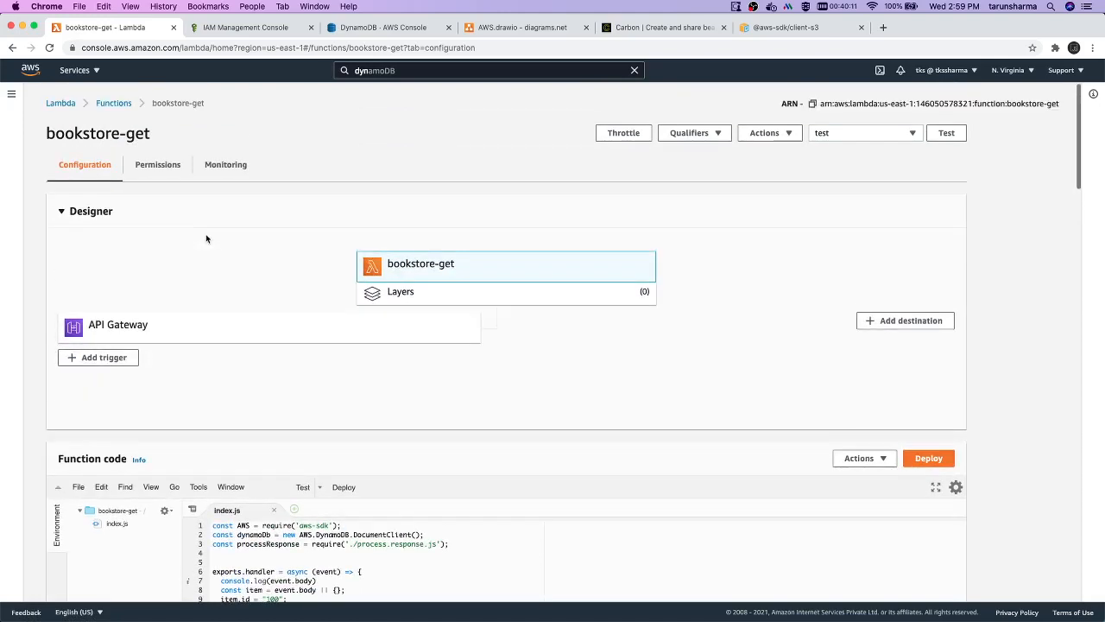
right_click(113, 102)
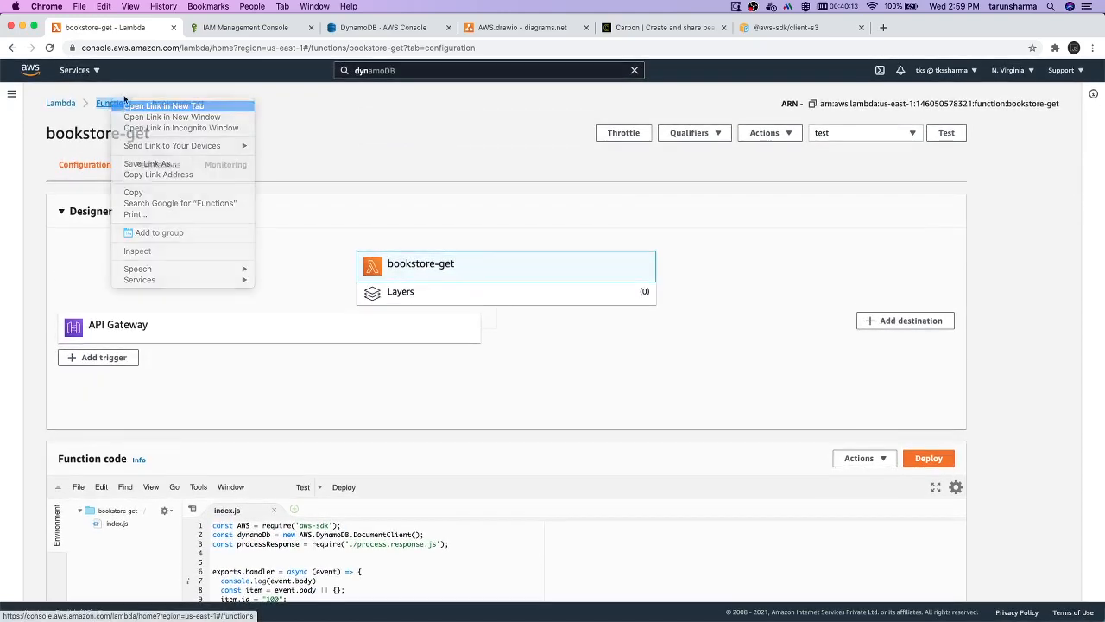
left_click(164, 105)
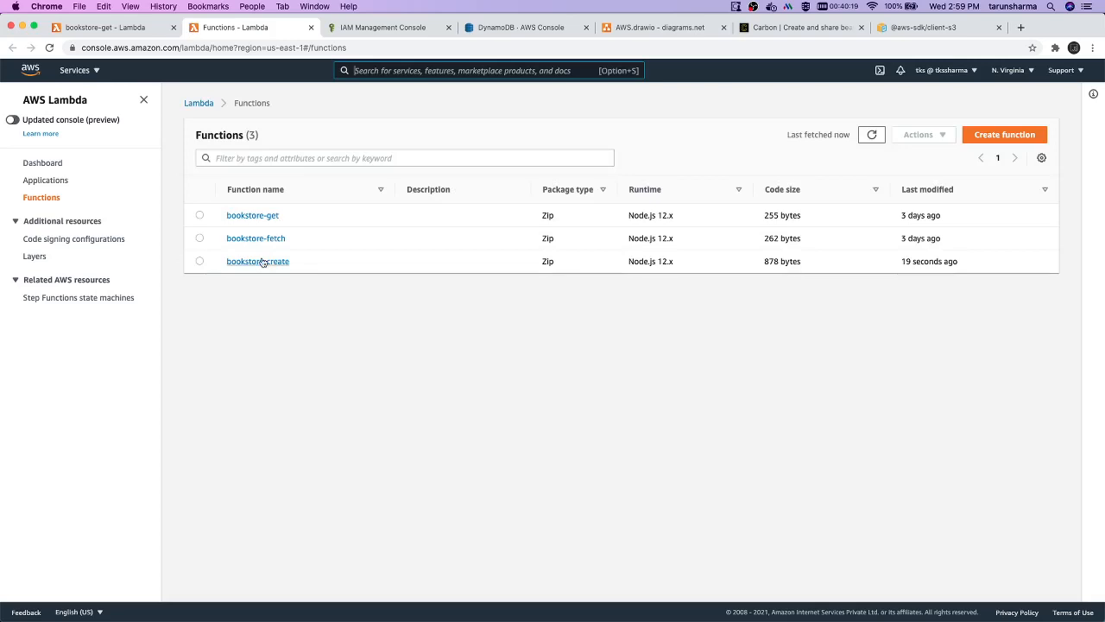
Copy bookstore-create's process.response.js code into a new process.response.js in bookstore-get.
left_click(257, 260)
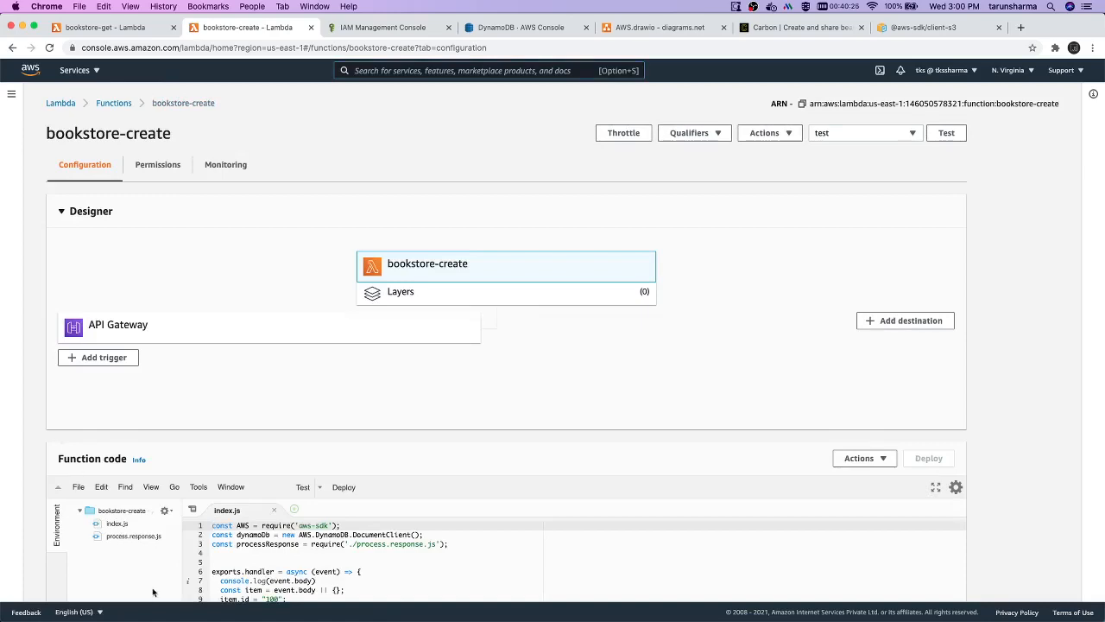
left_click(134, 536)
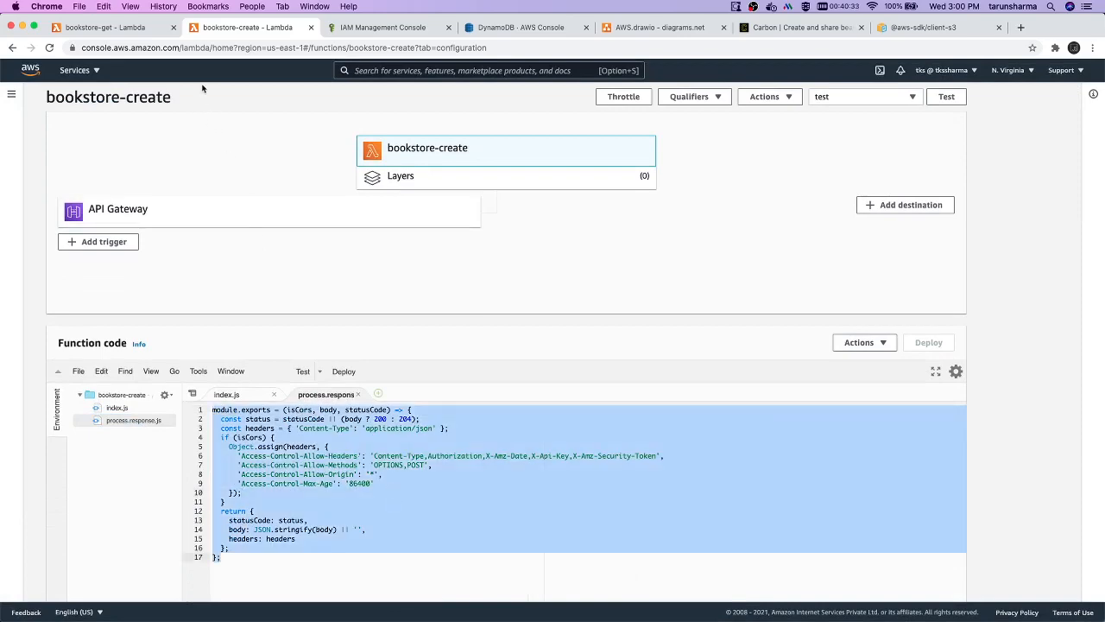
left_click(112, 28)
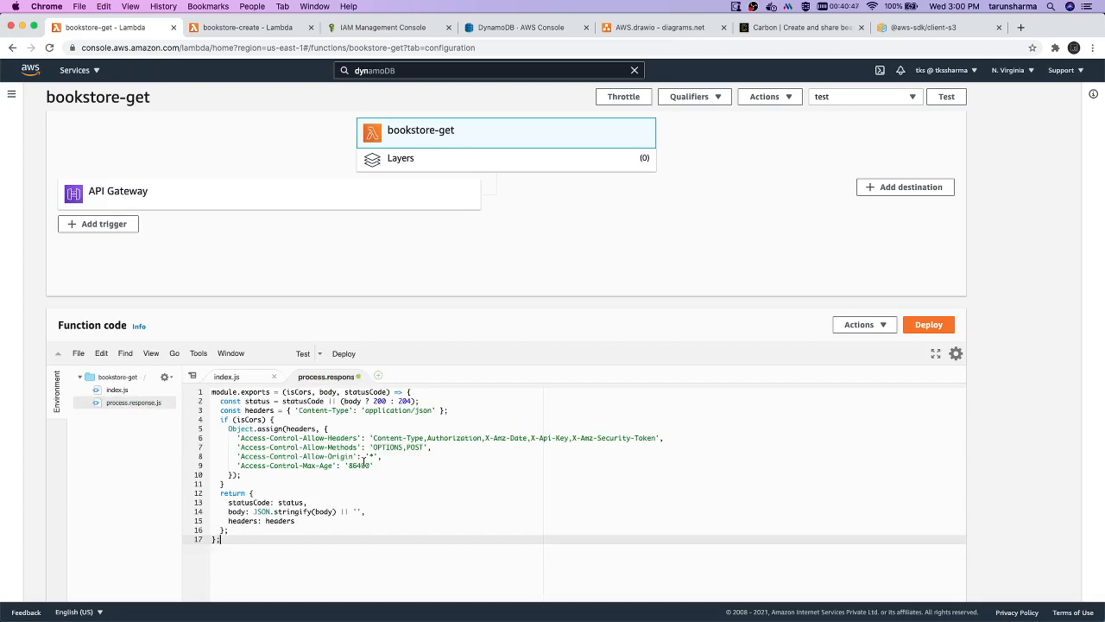
In bookstore-get's index.js, replace 'item' after 'Item:' with an empty object block.
left_click(238, 376)
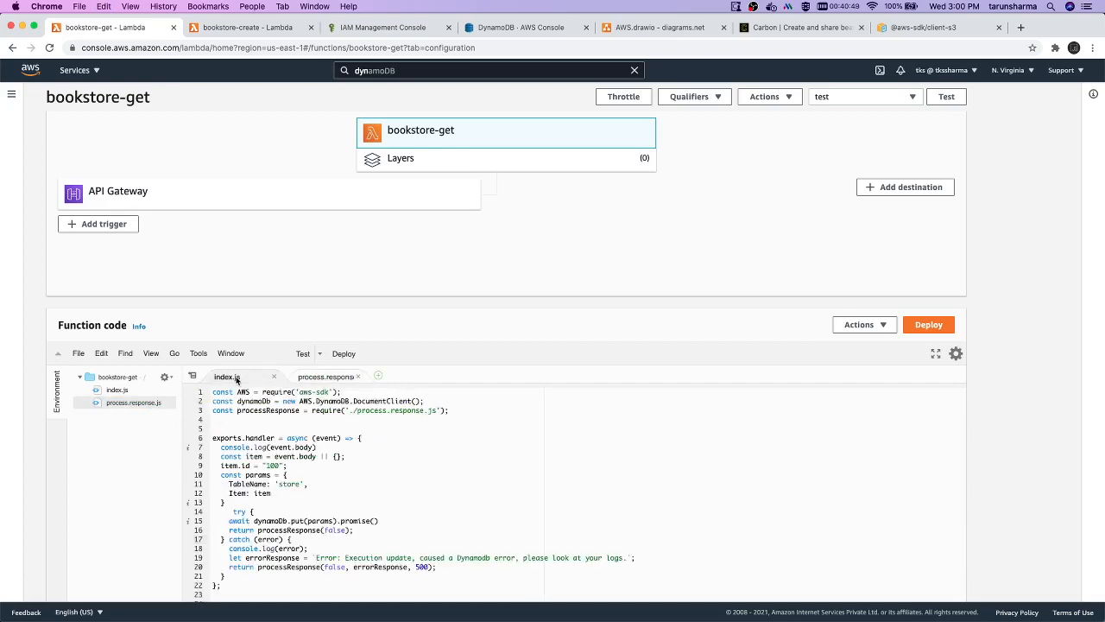
scroll("down", 3)
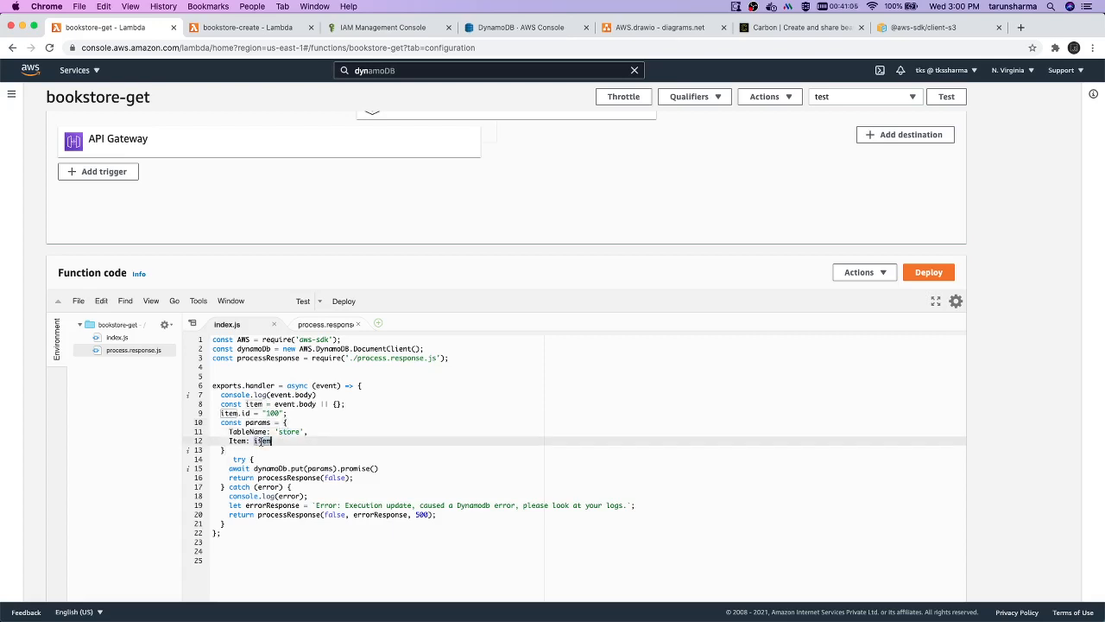
type("{")
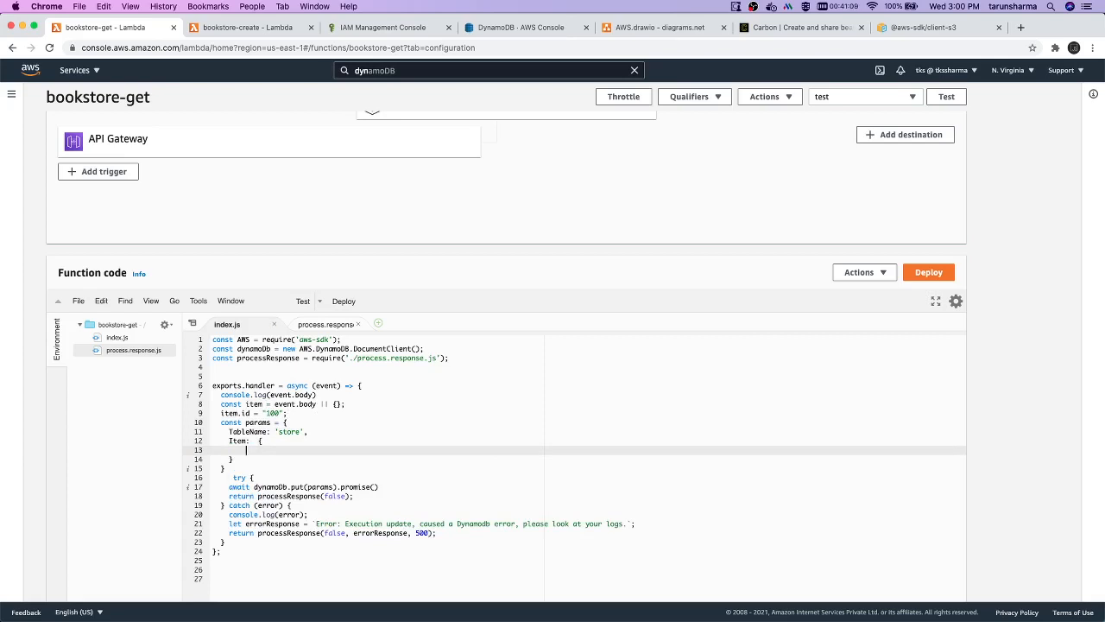
left_click(518, 27)
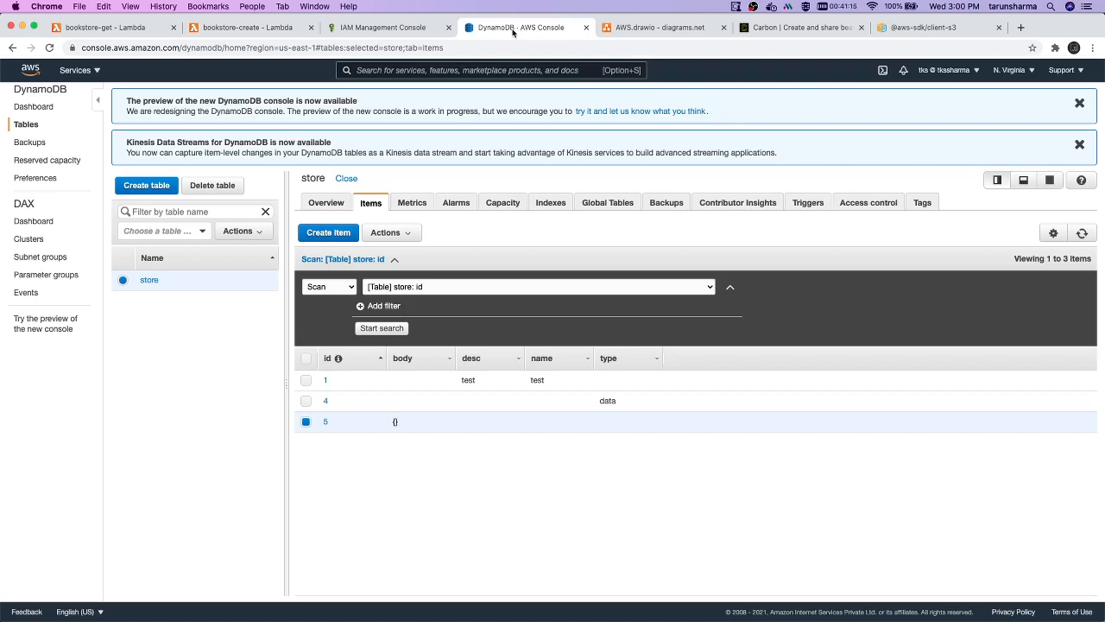
mouse_move(470, 336)
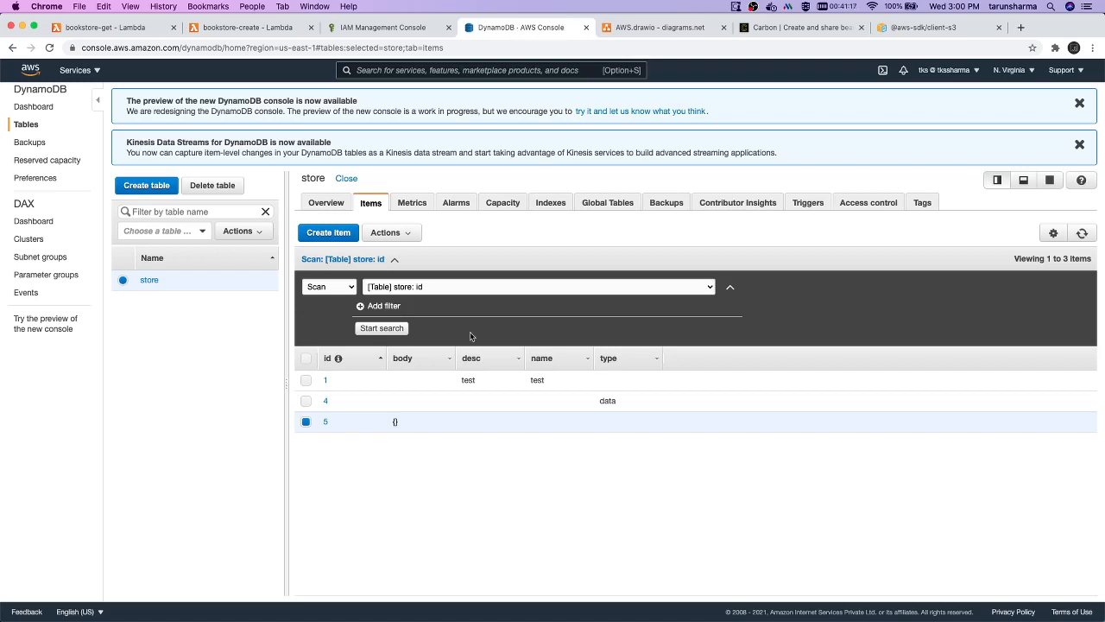
mouse_move(561, 318)
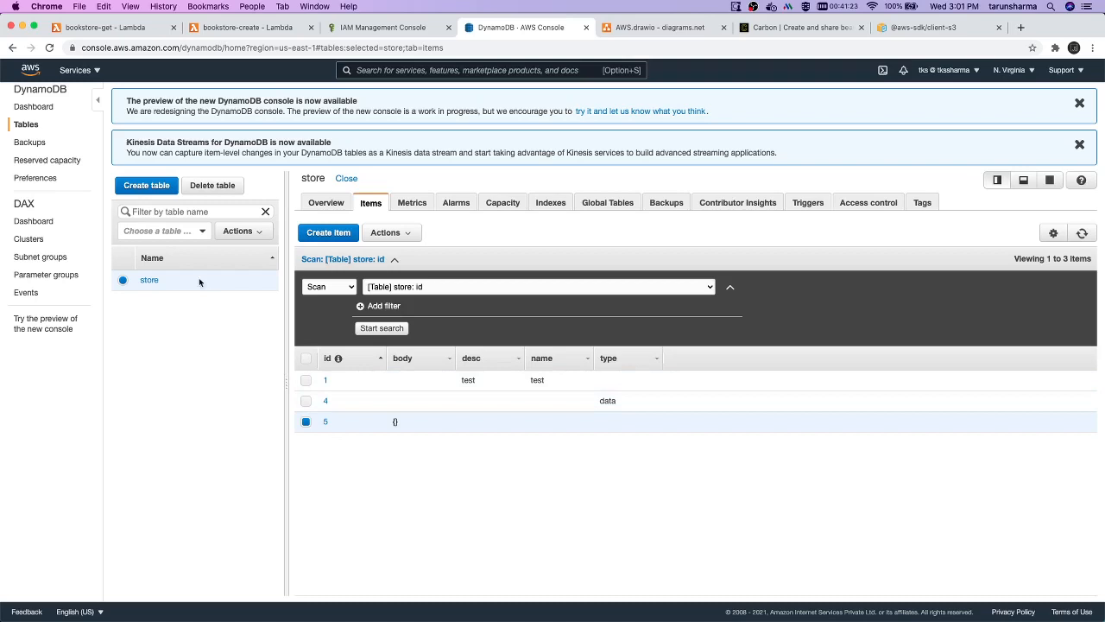
Delete the DynamoDB 'store' table, confirming with 'delete'.
left_click(212, 184)
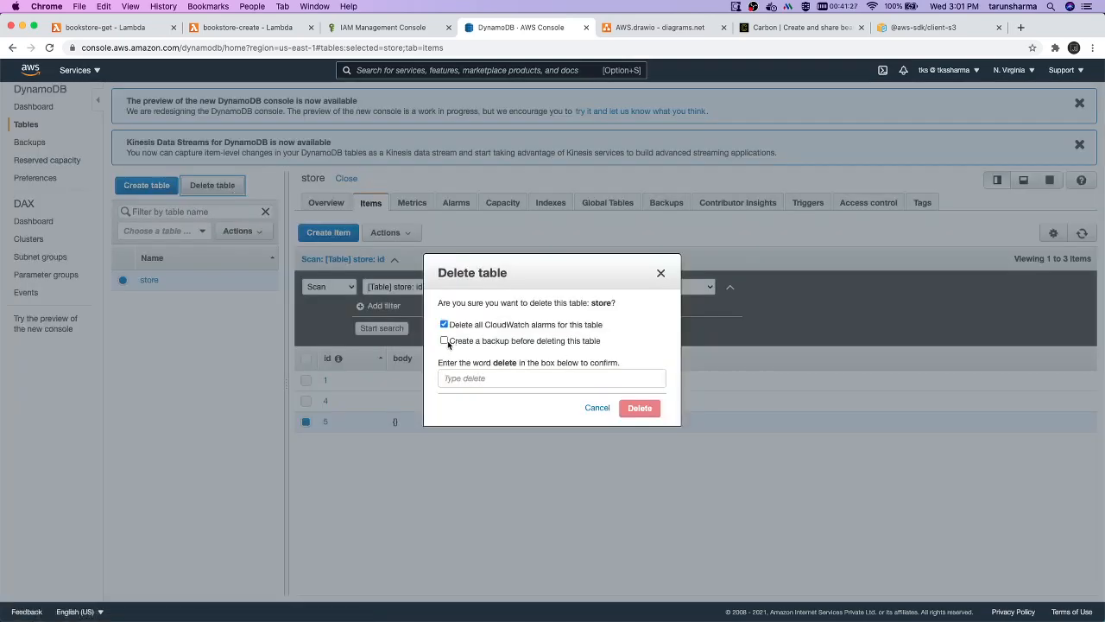
left_click(550, 378)
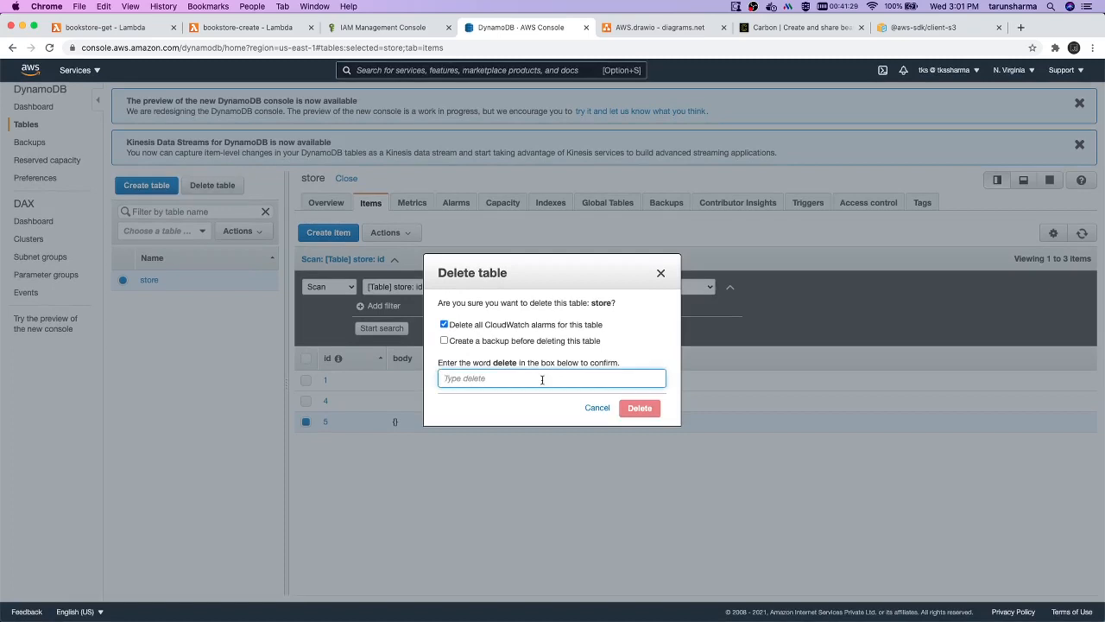
type("store")
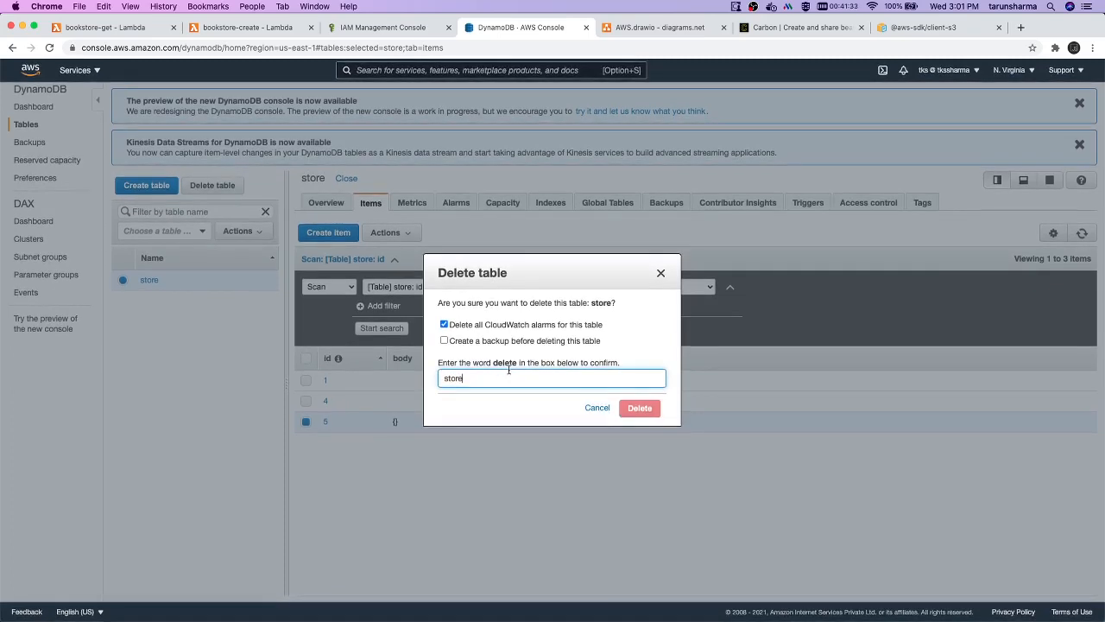
type("delete")
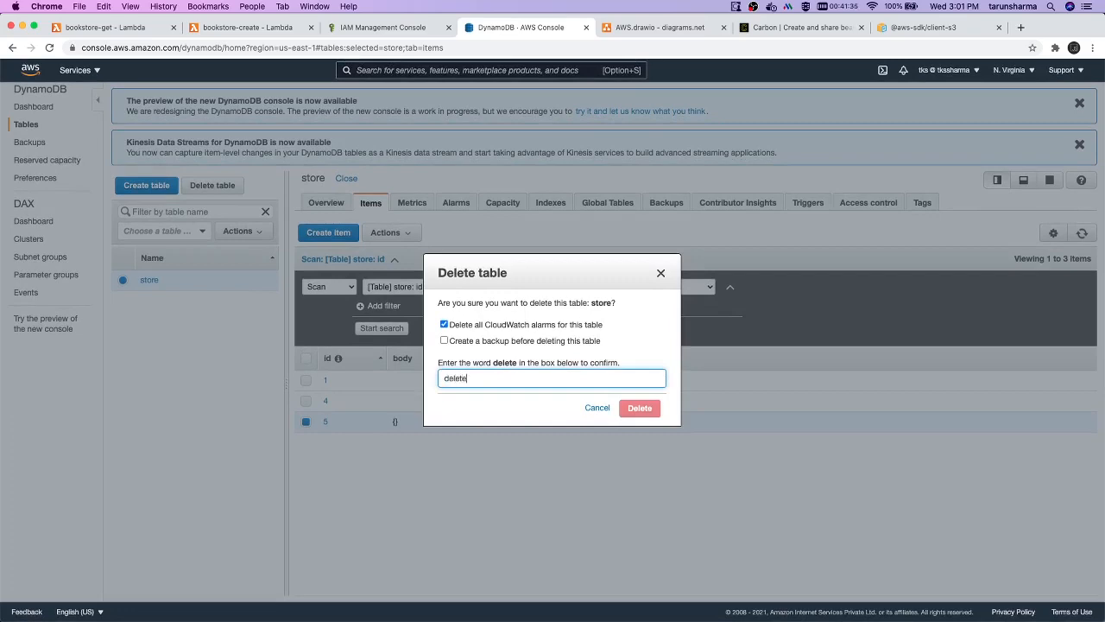
left_click(597, 408)
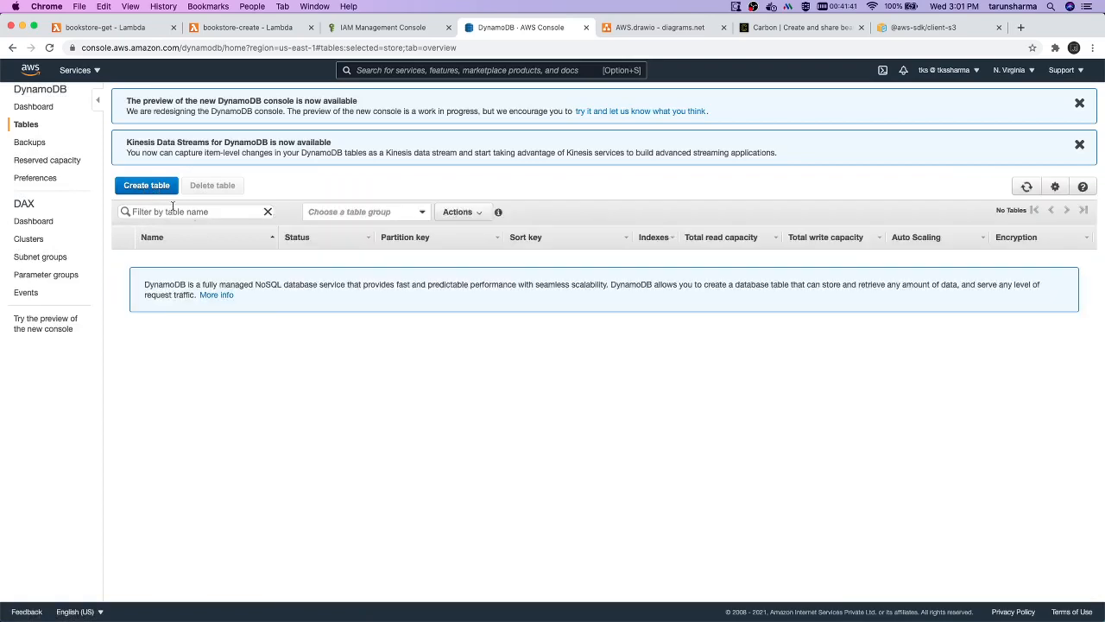
Create table 'store' with String partition key 'id'.
left_click(146, 184)
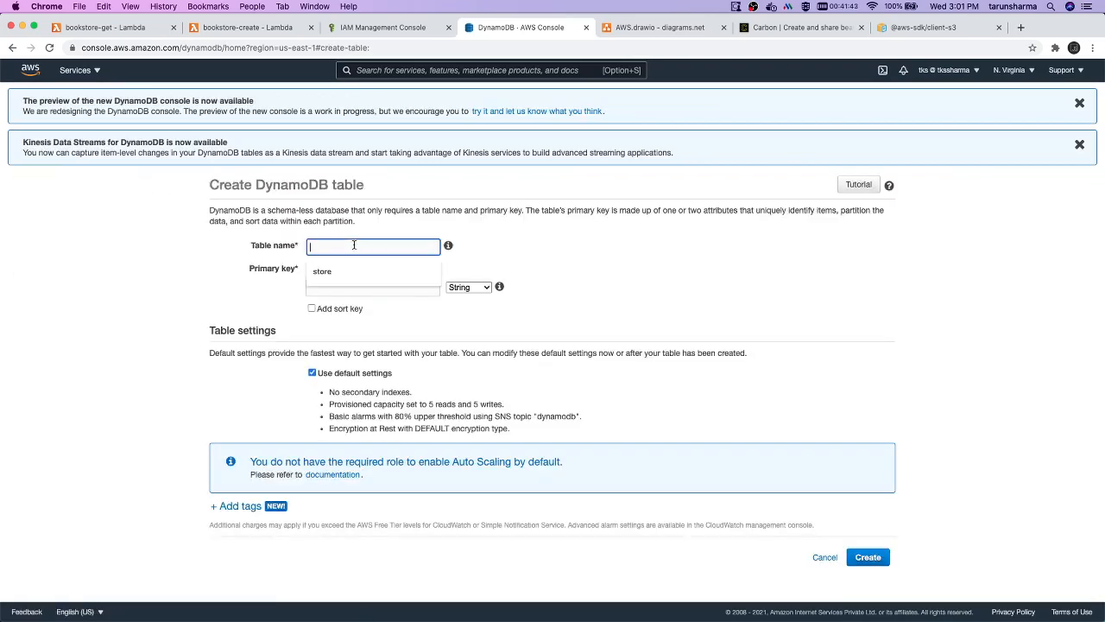
type("store")
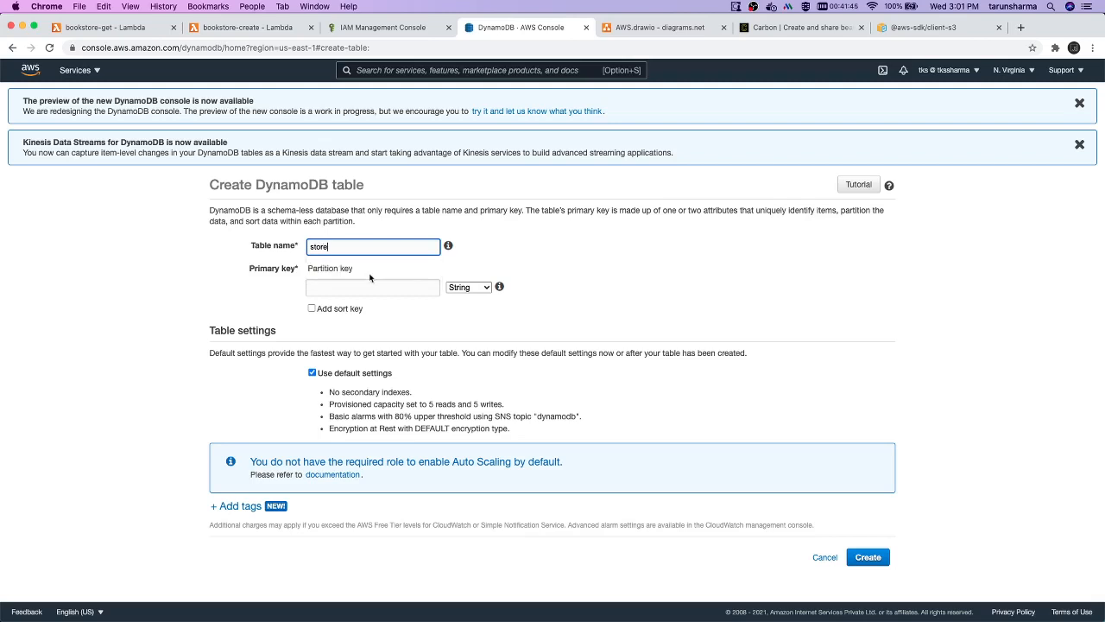
type("Id")
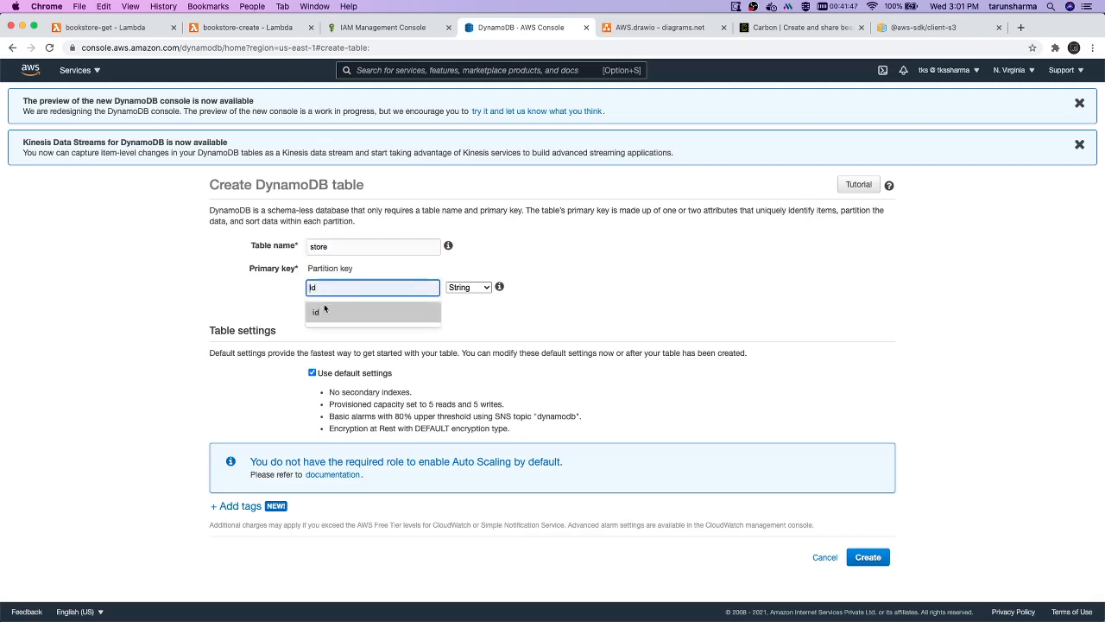
left_click(869, 557)
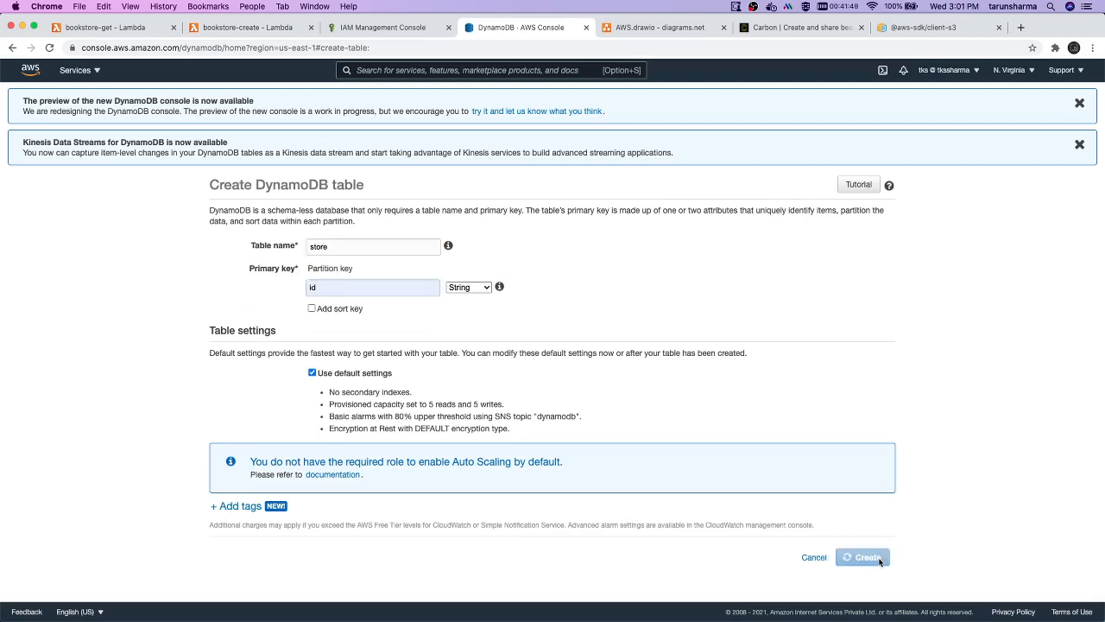
left_click(864, 557)
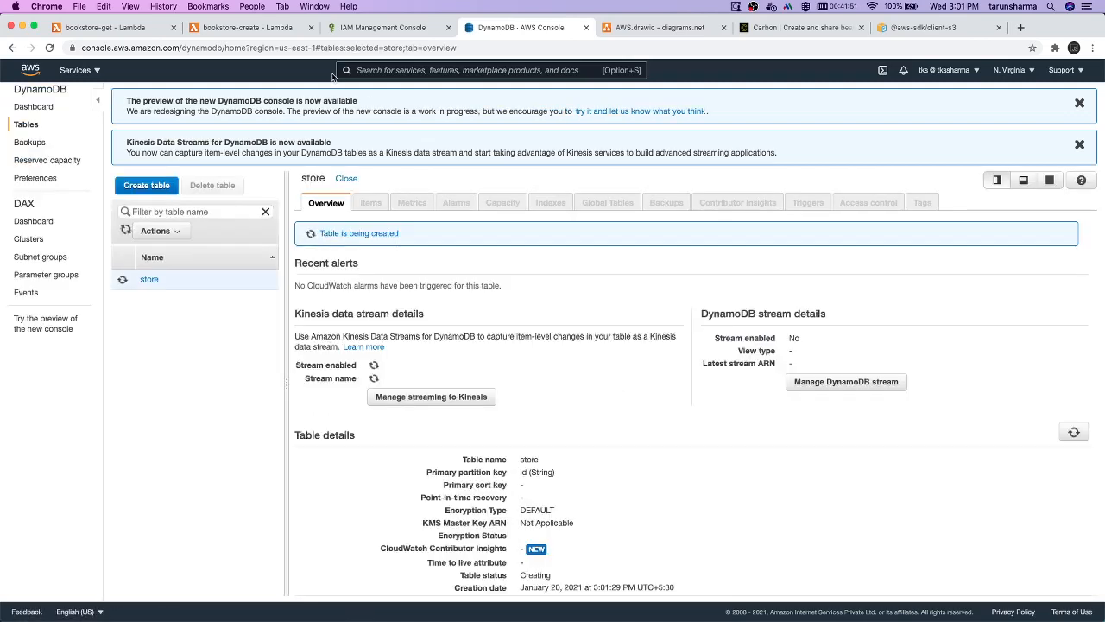